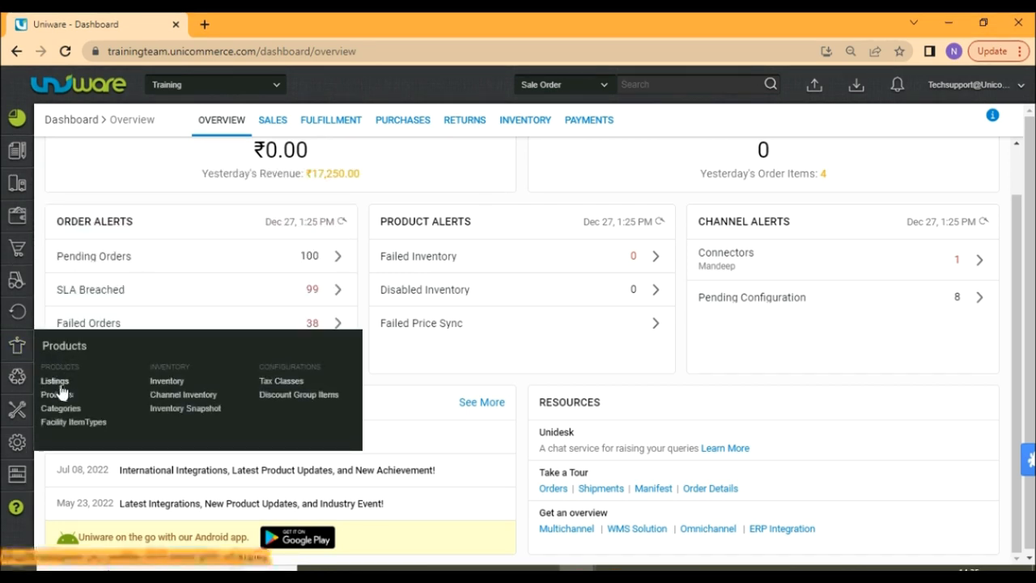
Show the Listings page filtered to the seven unlinked Amazon seller SKUs
{"action": "left_click", "coordinate": [54, 381]}
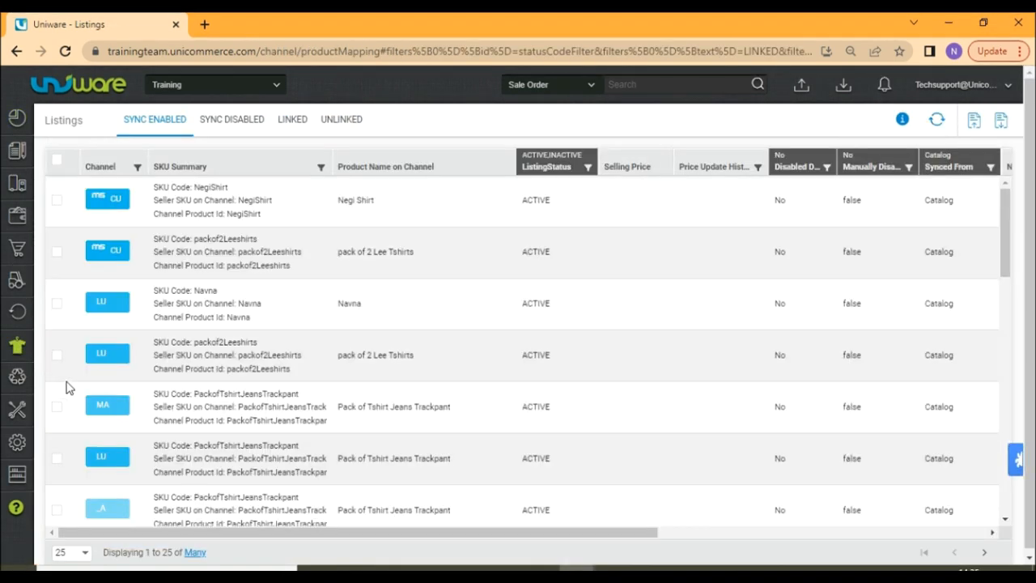
{"action": "left_click", "coordinate": [340, 119]}
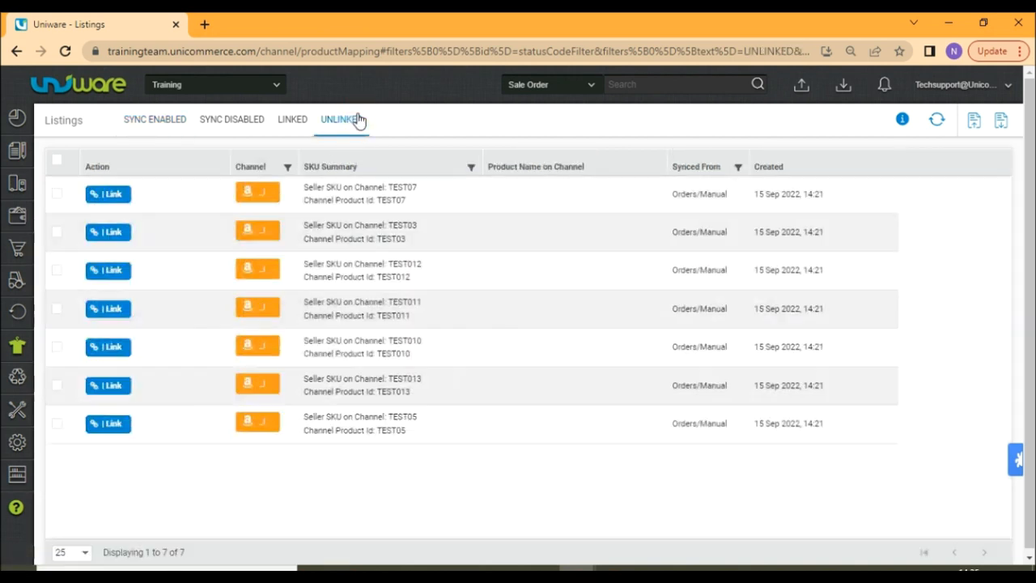
{"action": "mouse_move", "coordinate": [917, 201]}
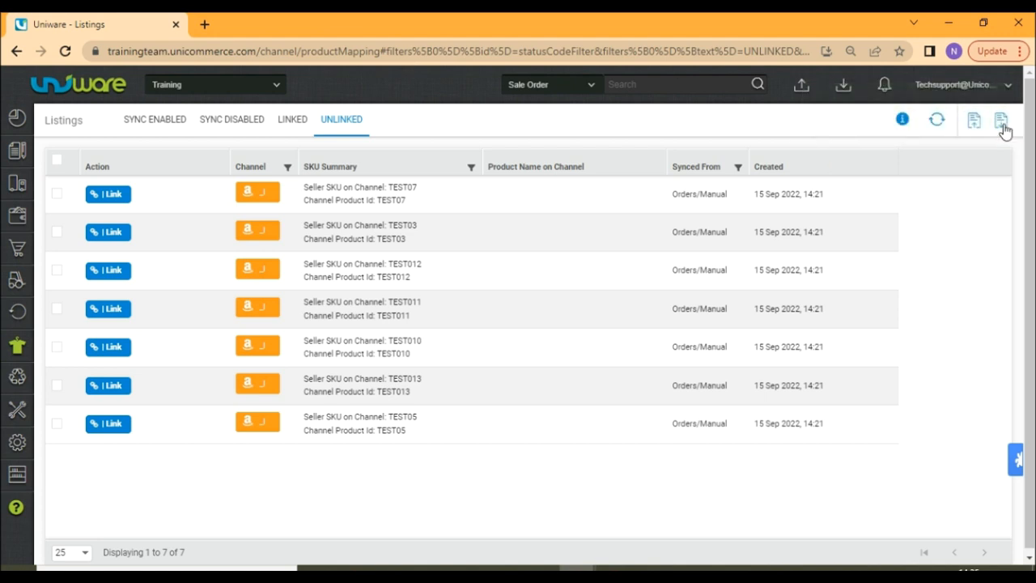
{"action": "mouse_move", "coordinate": [989, 133]}
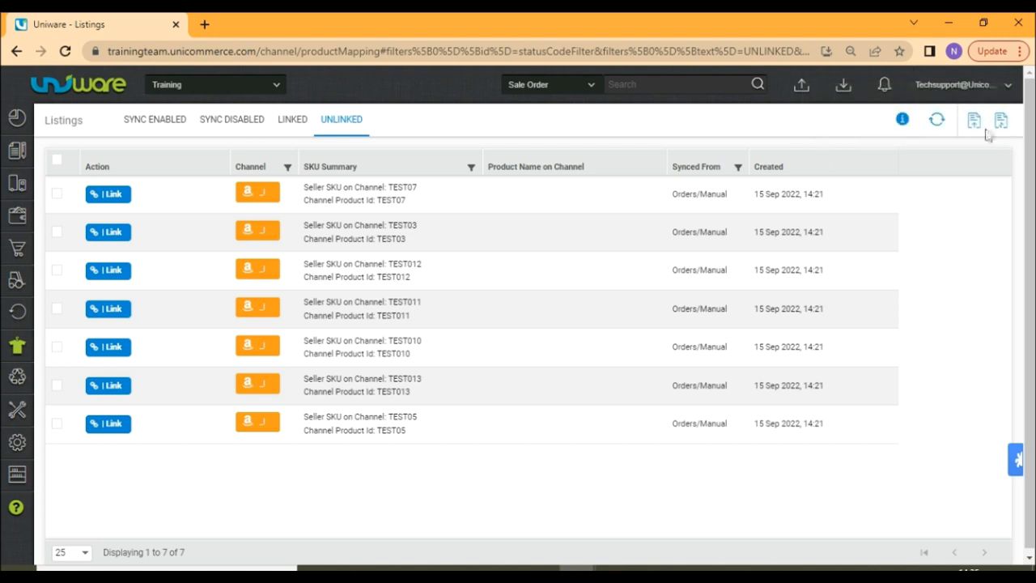
{"action": "mouse_move", "coordinate": [268, 484]}
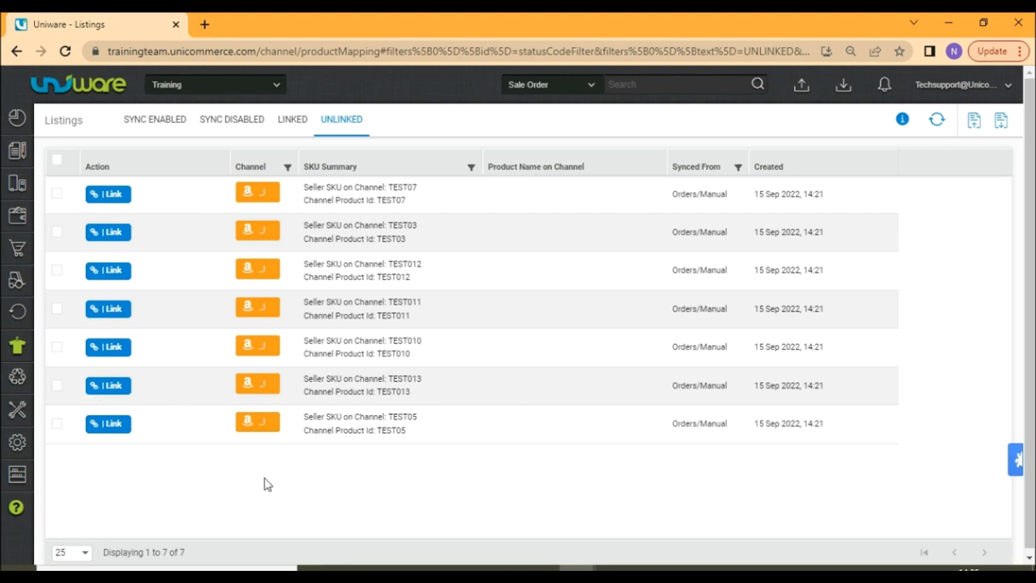
Export the list of 15 enabled products and dismiss the export job notice
{"action": "left_click", "coordinate": [16, 346]}
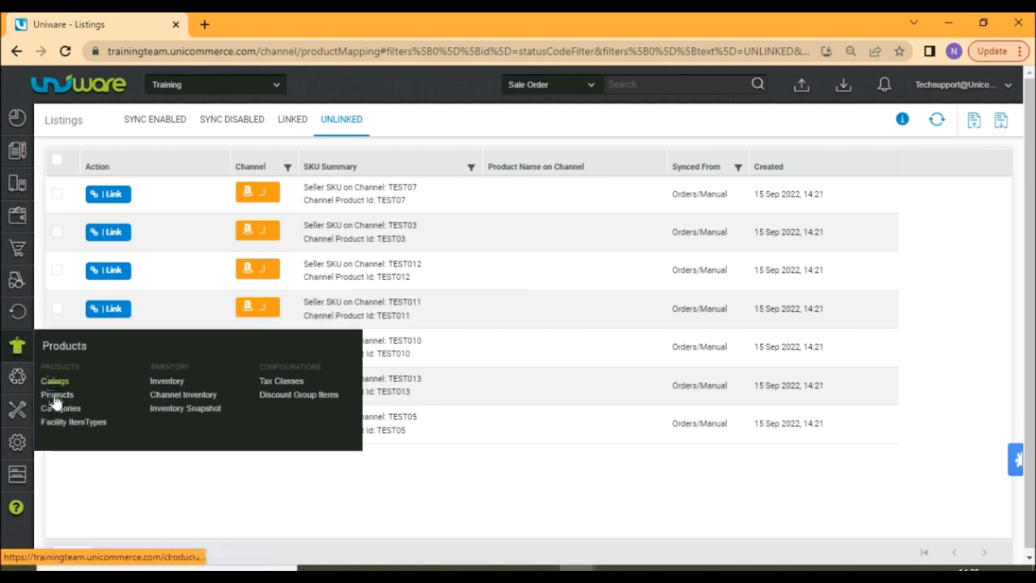
{"action": "left_click", "coordinate": [56, 394]}
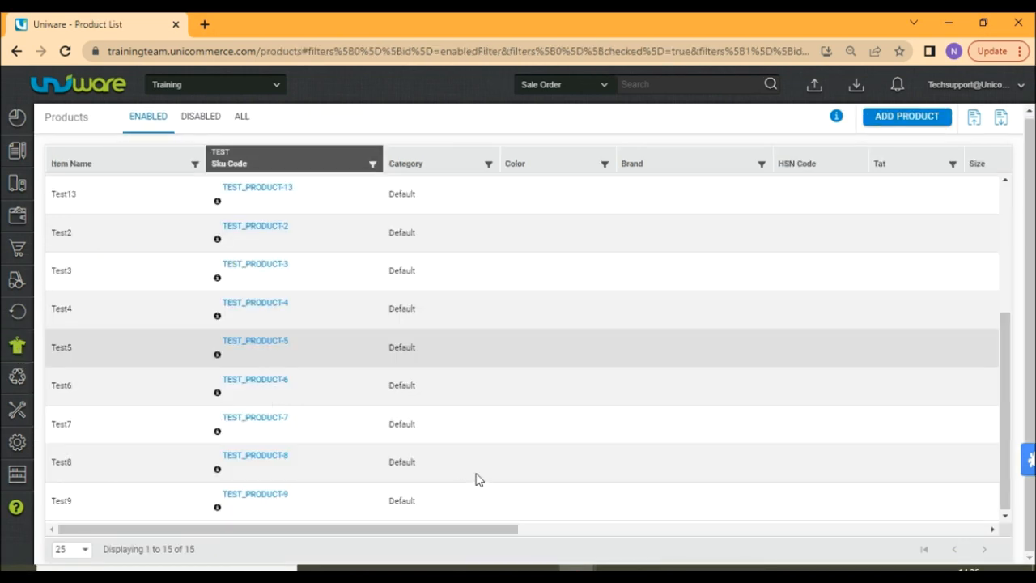
{"action": "mouse_move", "coordinate": [968, 203]}
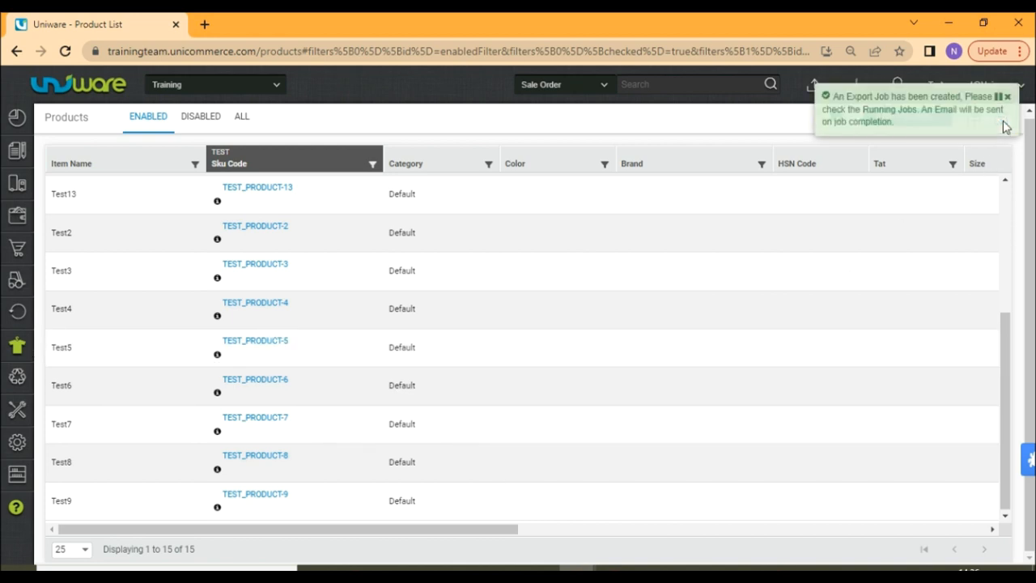
{"action": "left_click", "coordinate": [1008, 96]}
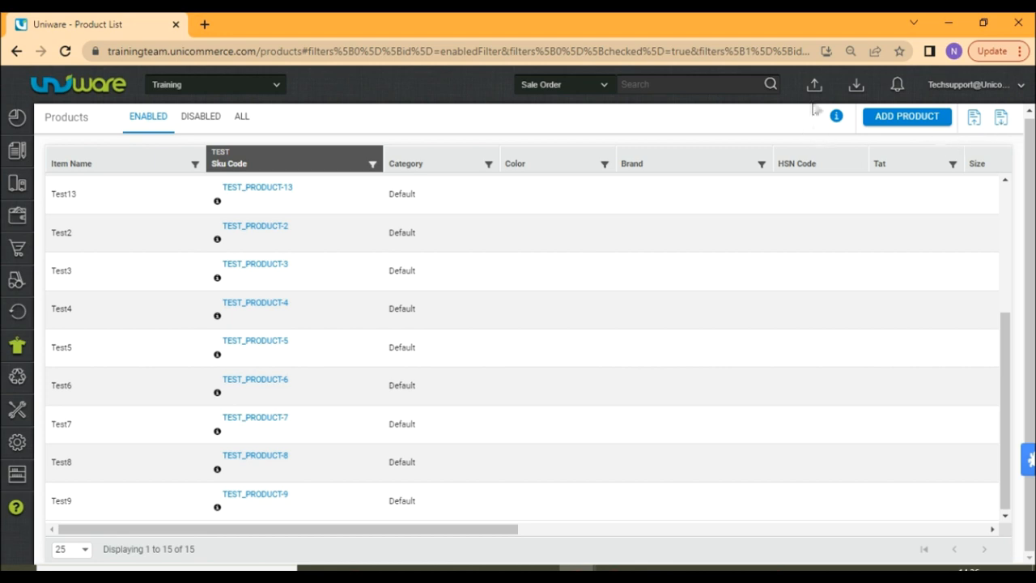
{"action": "mouse_move", "coordinate": [855, 84]}
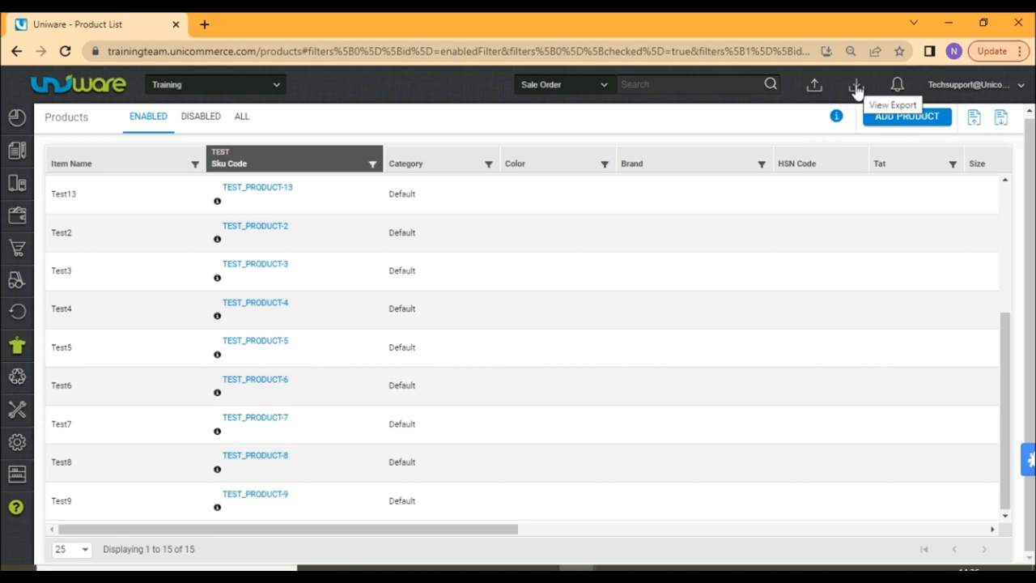
Download the latest Datatable-Item Type export CSV from the export jobs list
{"action": "left_click", "coordinate": [855, 84]}
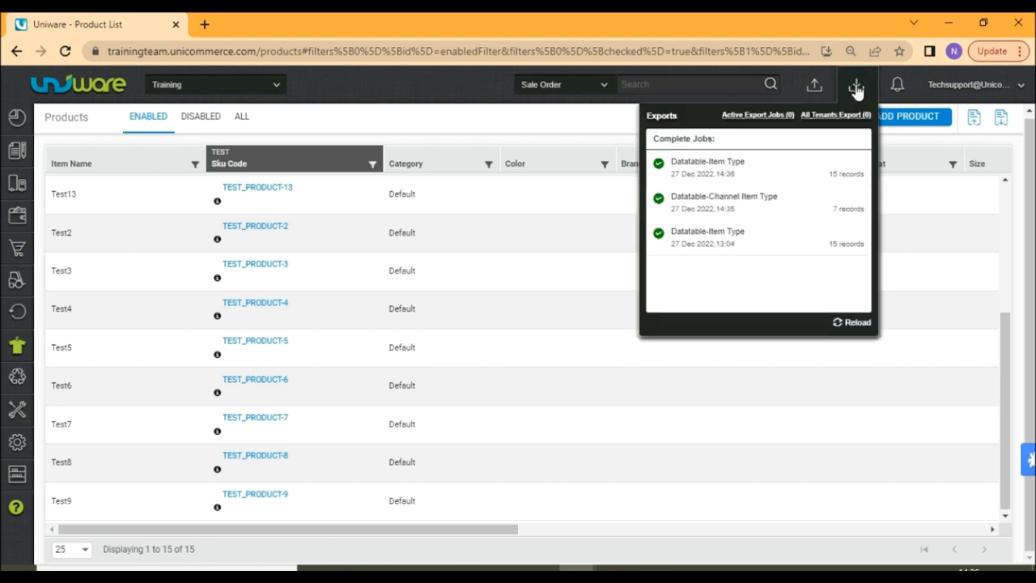
{"action": "mouse_move", "coordinate": [776, 211]}
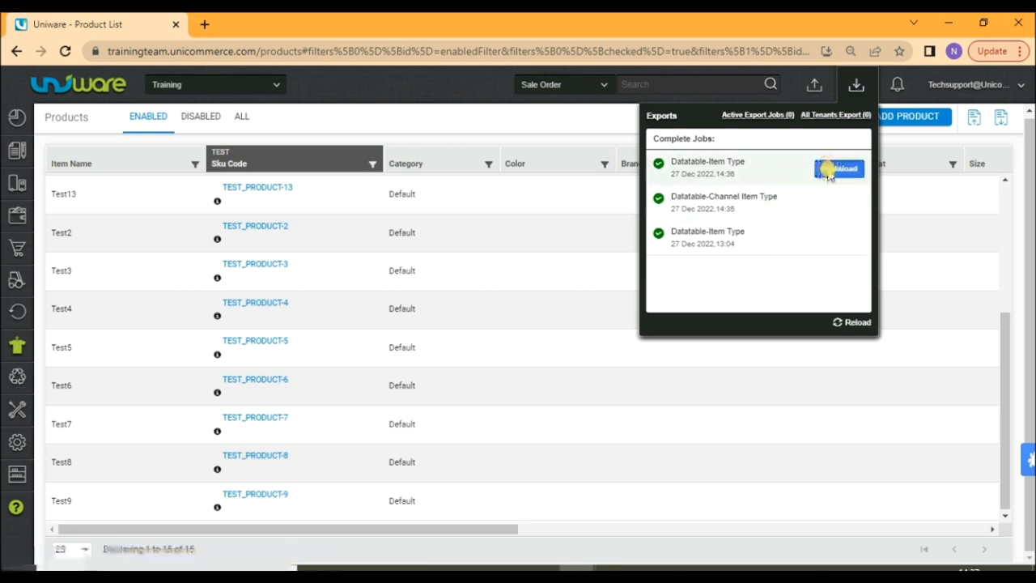
{"action": "left_click", "coordinate": [839, 168]}
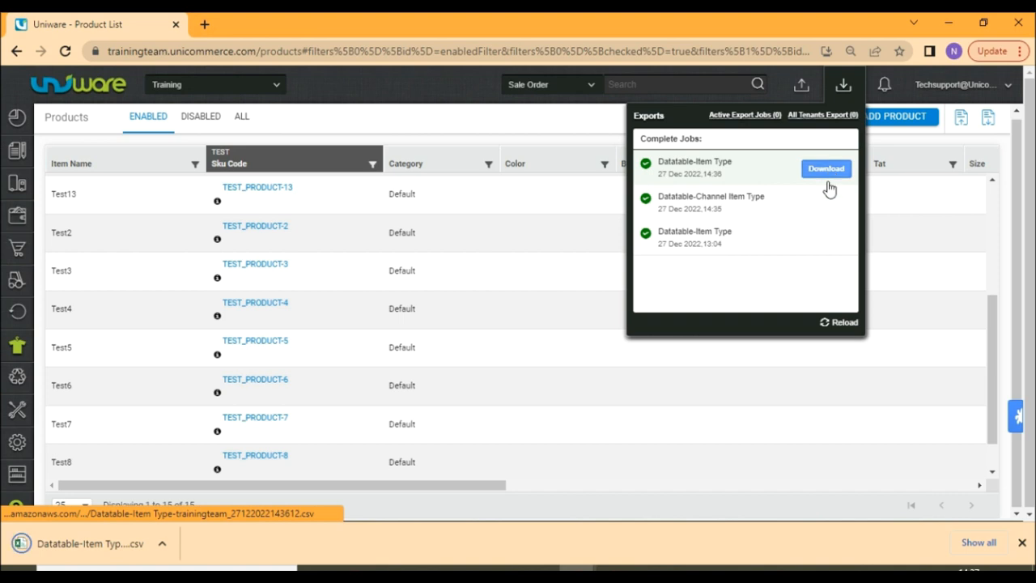
{"action": "left_click", "coordinate": [825, 168]}
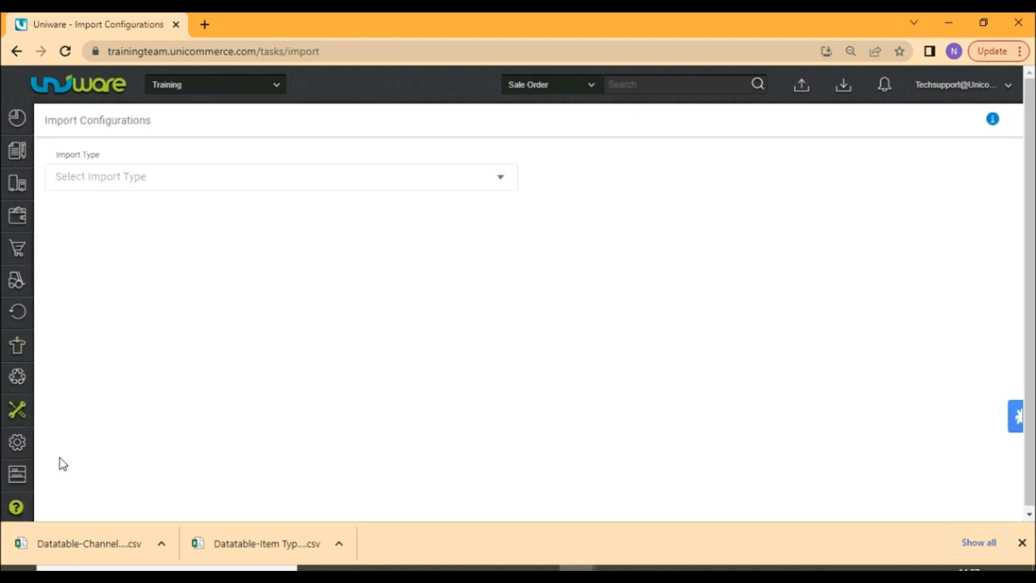
Set Channel Item Type as the import type and download its CSV format template
{"action": "left_click", "coordinate": [280, 176]}
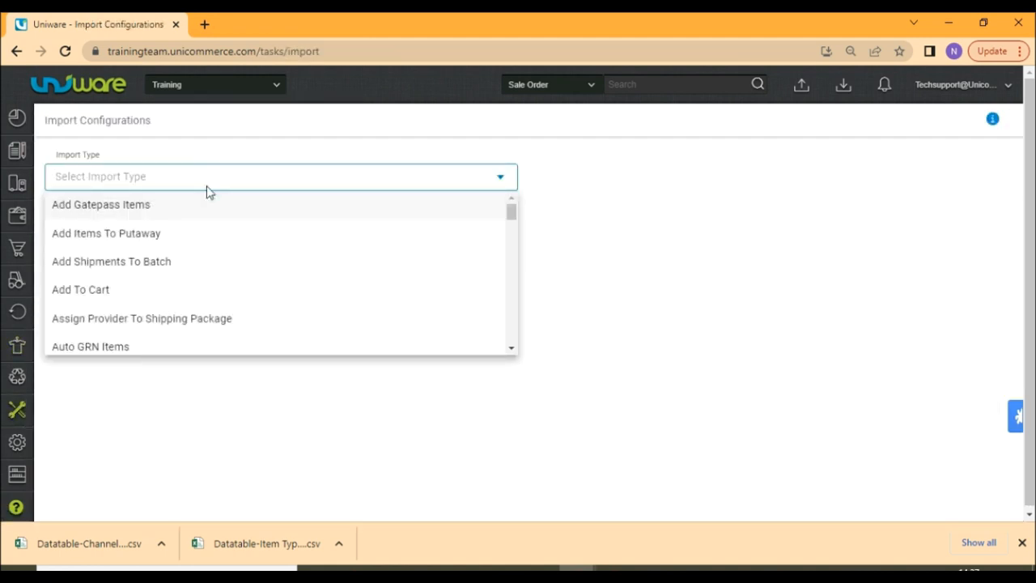
{"action": "type", "text": "CHANNE"}
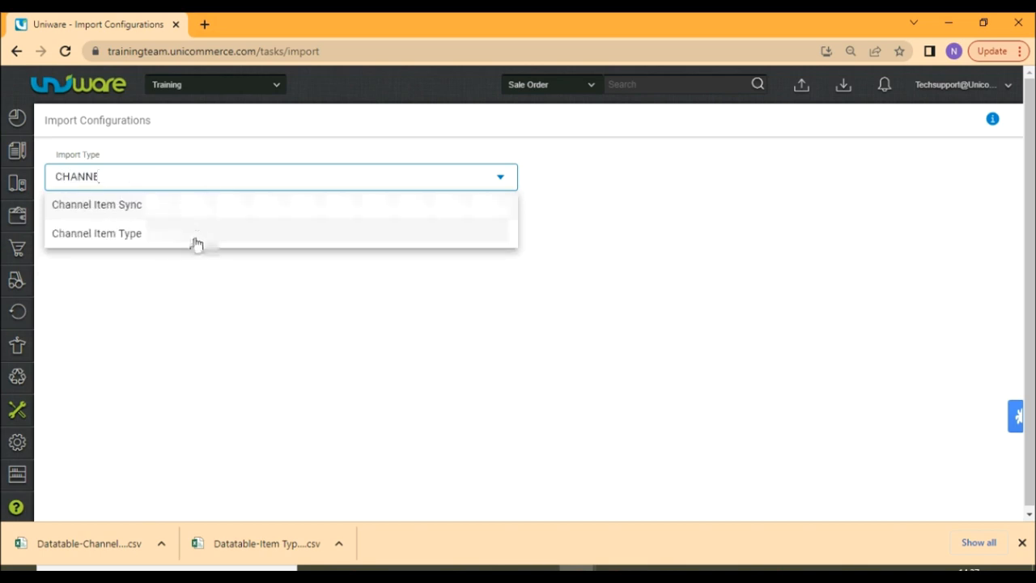
{"action": "left_click", "coordinate": [97, 233]}
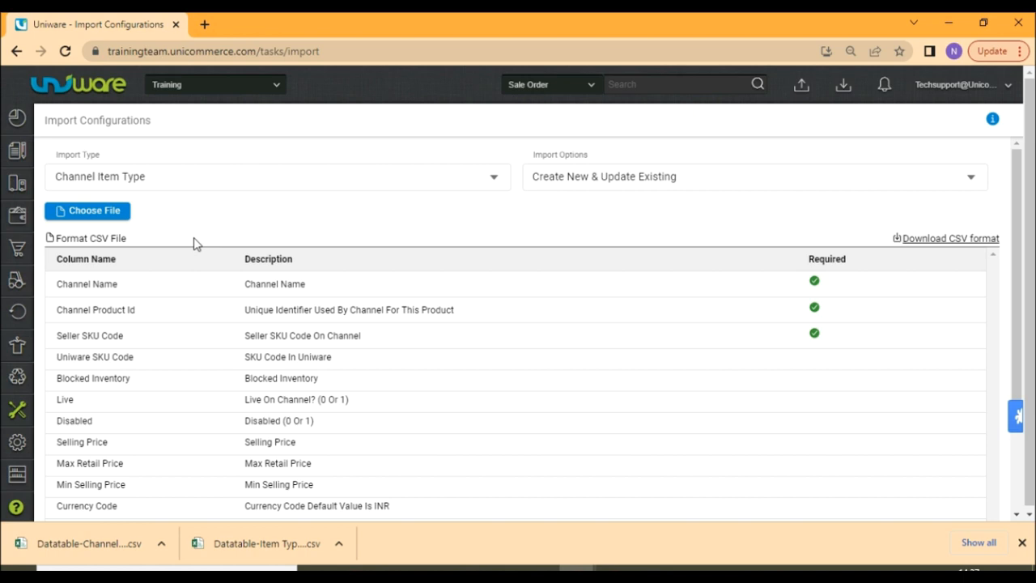
{"action": "mouse_move", "coordinate": [922, 257]}
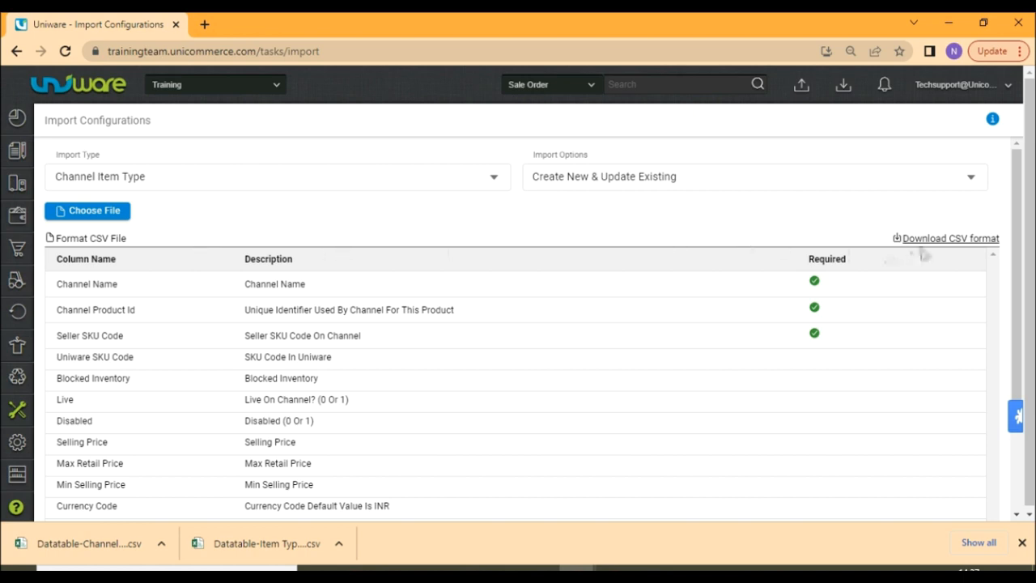
{"action": "left_click", "coordinate": [950, 238]}
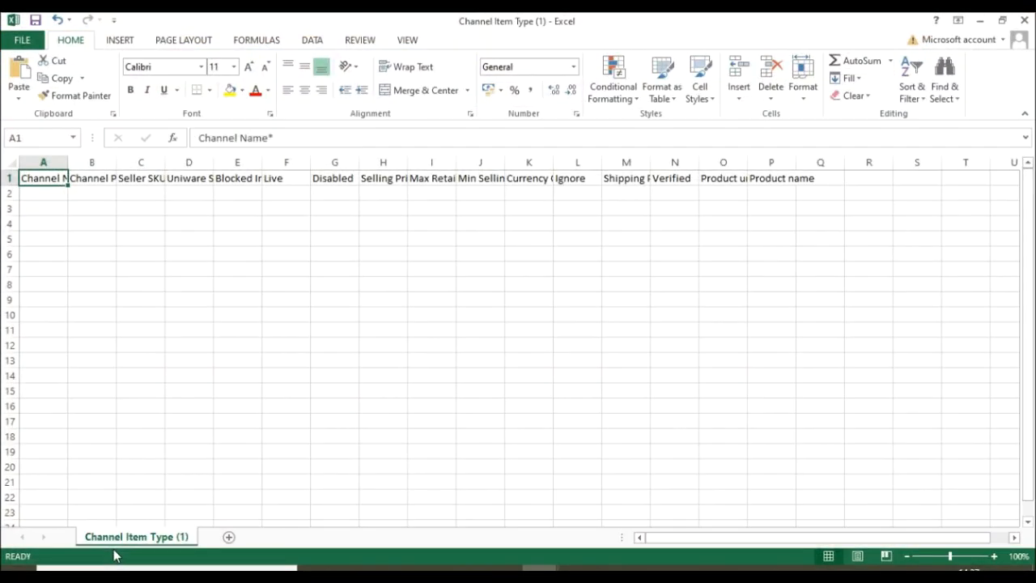
Autofit template columns and fill the Channel Name, Channel Product Id and Seller SKU Code headers yellow
{"action": "left_click", "coordinate": [11, 162]}
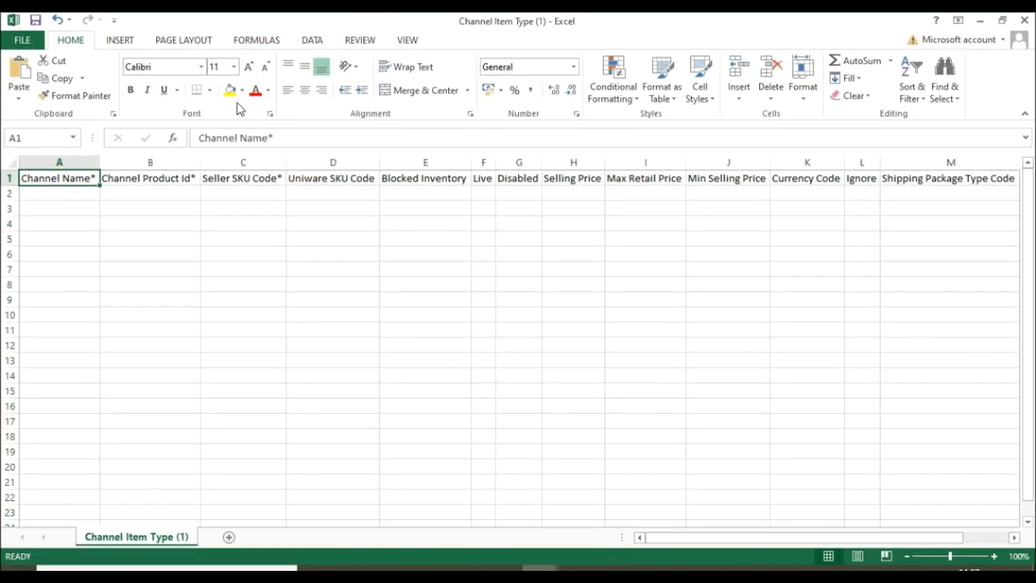
{"action": "left_click", "coordinate": [148, 178]}
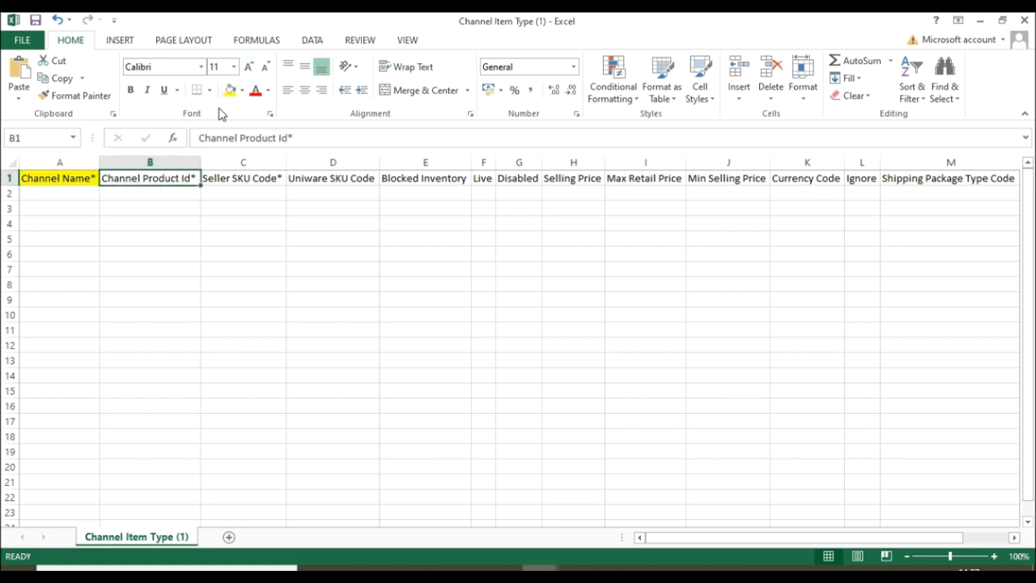
{"action": "left_click", "coordinate": [242, 178]}
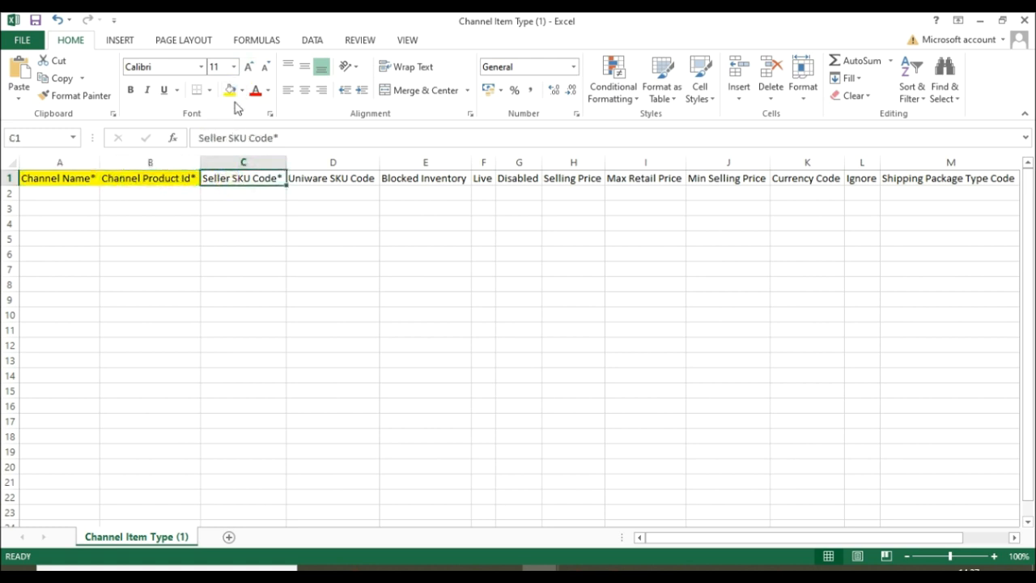
{"action": "left_click", "coordinate": [332, 178]}
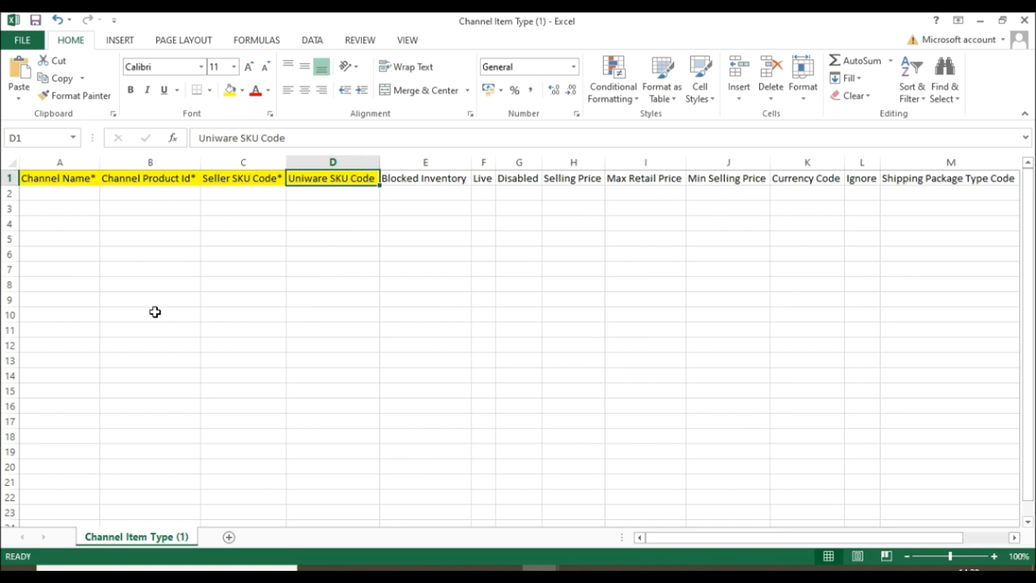
{"action": "mouse_move", "coordinate": [160, 314]}
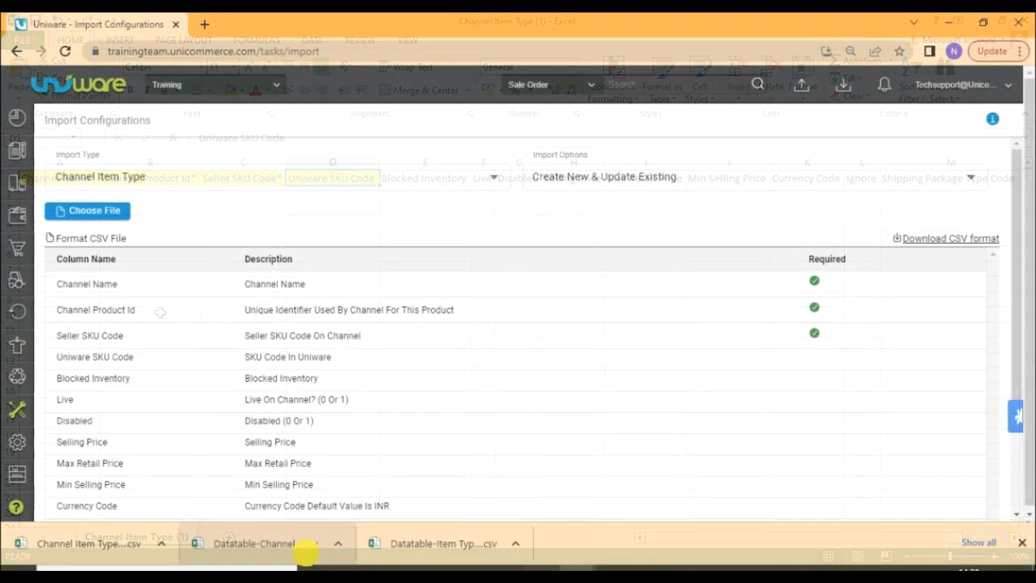
Fill the Channel Code, Seller SKU on Channel and Channel Product Id headers yellow; copy TEST03–TEST010
{"action": "left_click", "coordinate": [259, 543]}
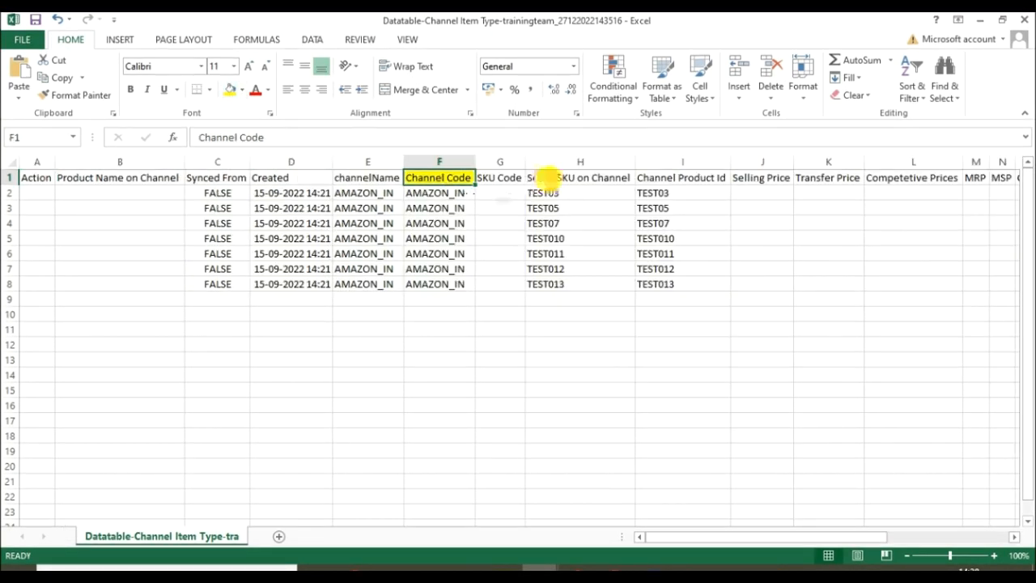
{"action": "left_click", "coordinate": [579, 177]}
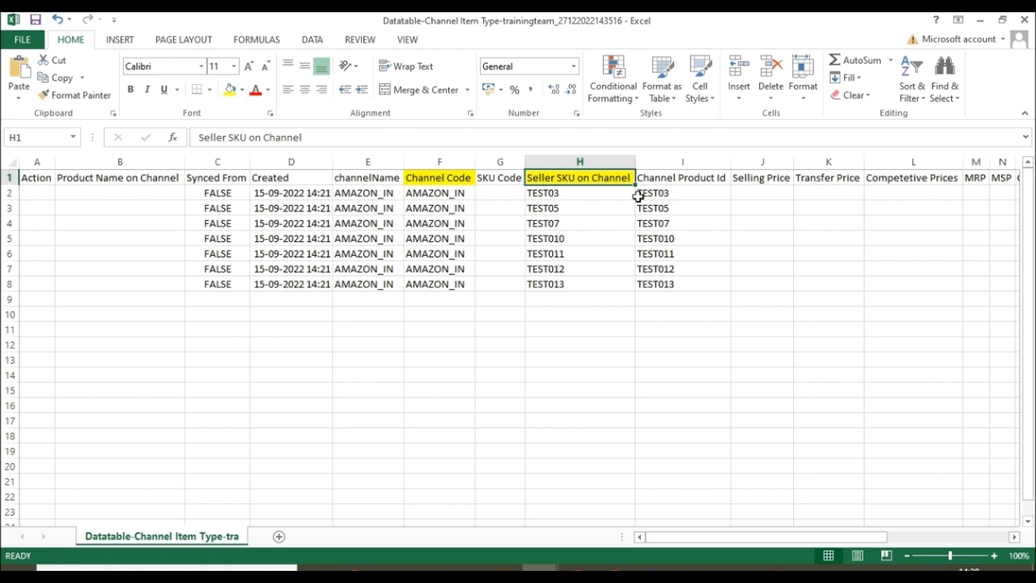
{"action": "left_click", "coordinate": [682, 193]}
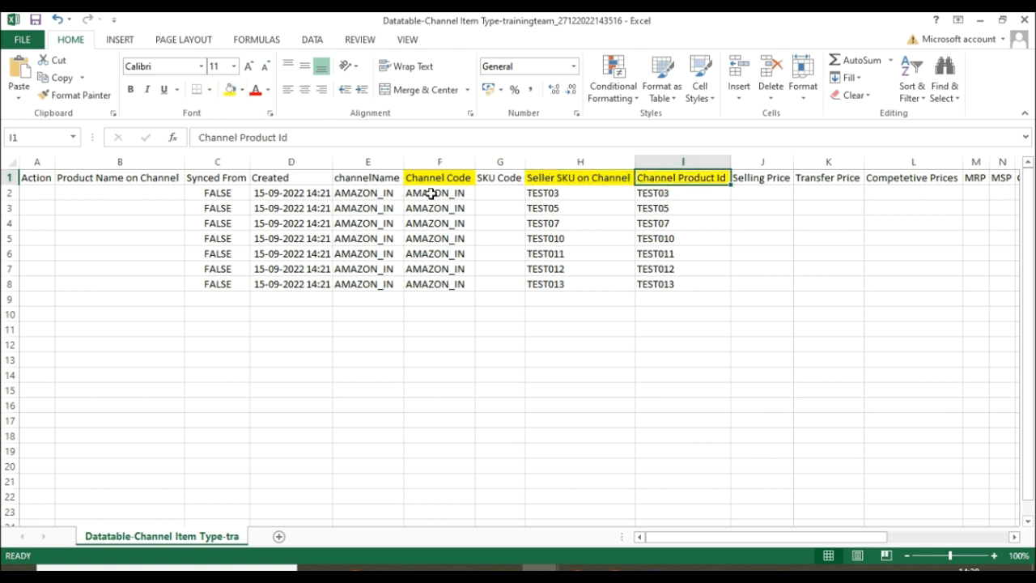
{"action": "left_click_drag", "start_coordinate": [439, 193], "coordinate": [439, 224]}
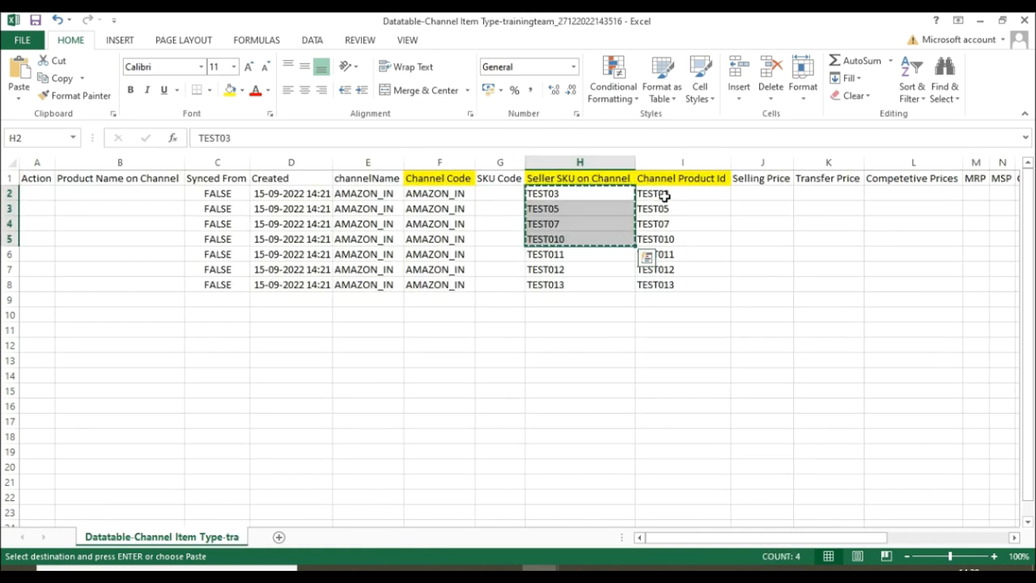
{"action": "left_click", "coordinate": [682, 194]}
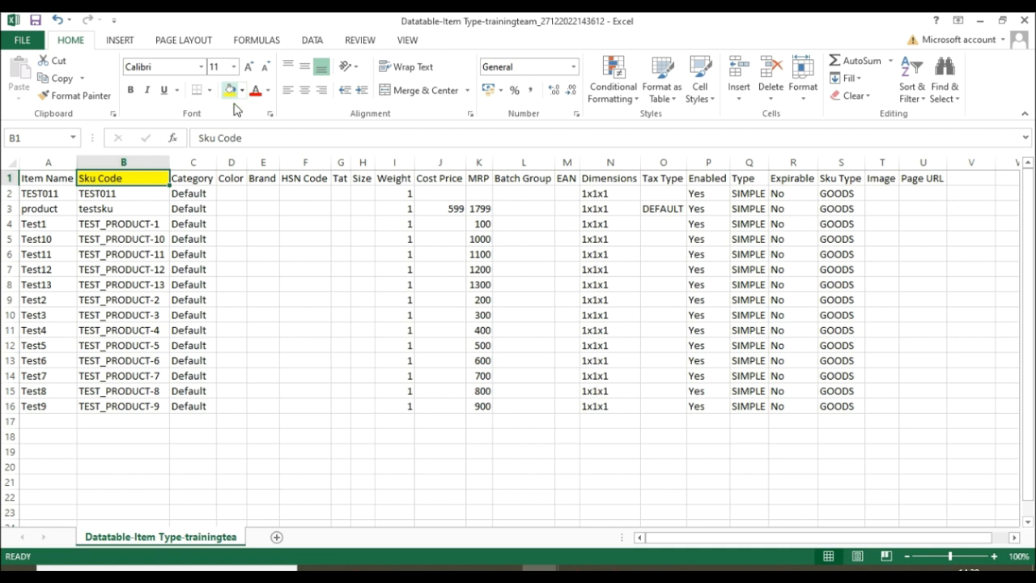
Fill template rows with AMAZON_IN, TEST03–TEST010 and TEST_PRODUCT-3 to -10, saved as CSV
{"action": "left_click", "coordinate": [122, 314]}
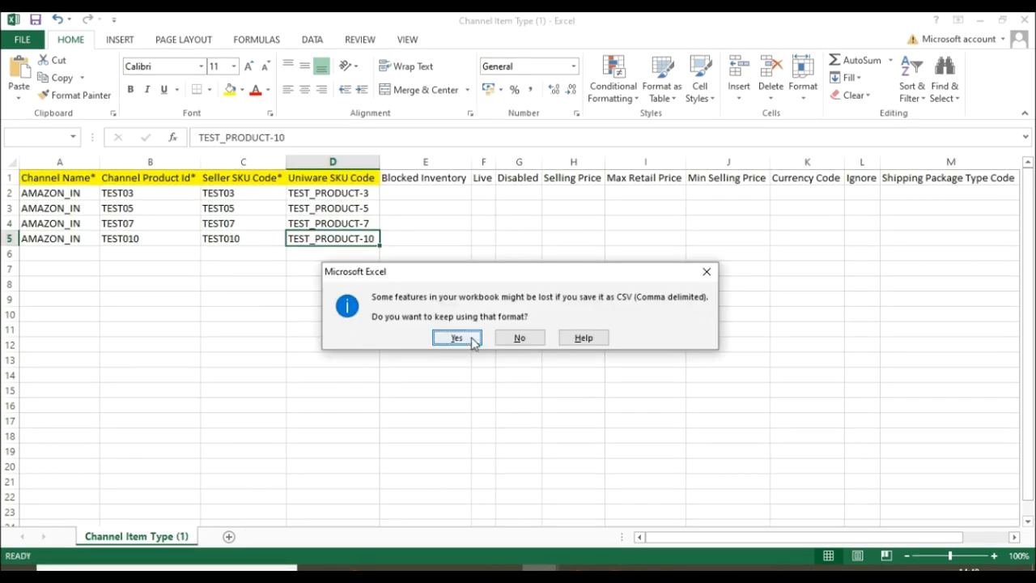
{"action": "left_click", "coordinate": [455, 337]}
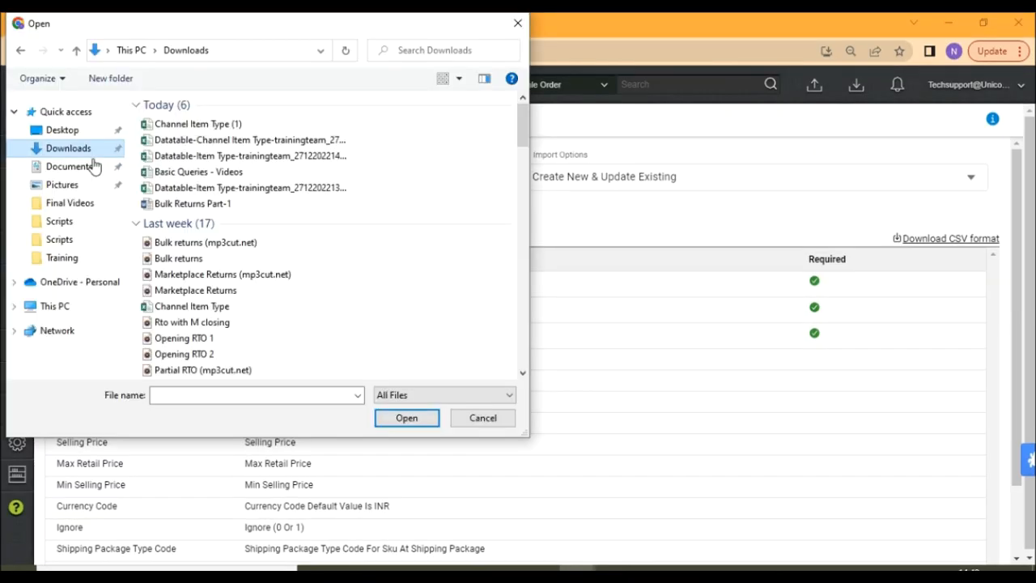
Upload Channel Item Type (1).csv from Downloads so the import completes successfully
{"action": "left_click", "coordinate": [406, 417]}
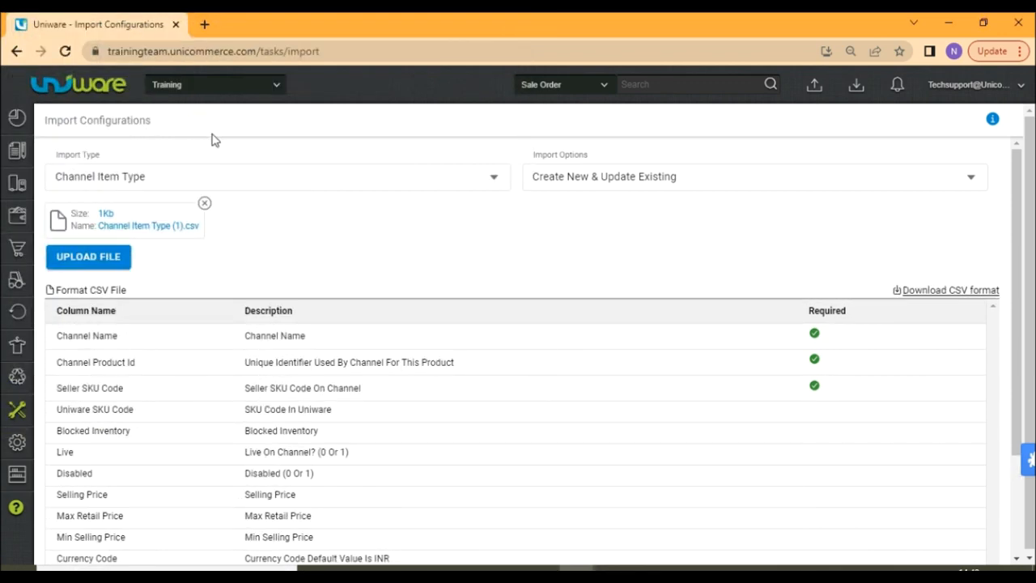
{"action": "mouse_move", "coordinate": [93, 263]}
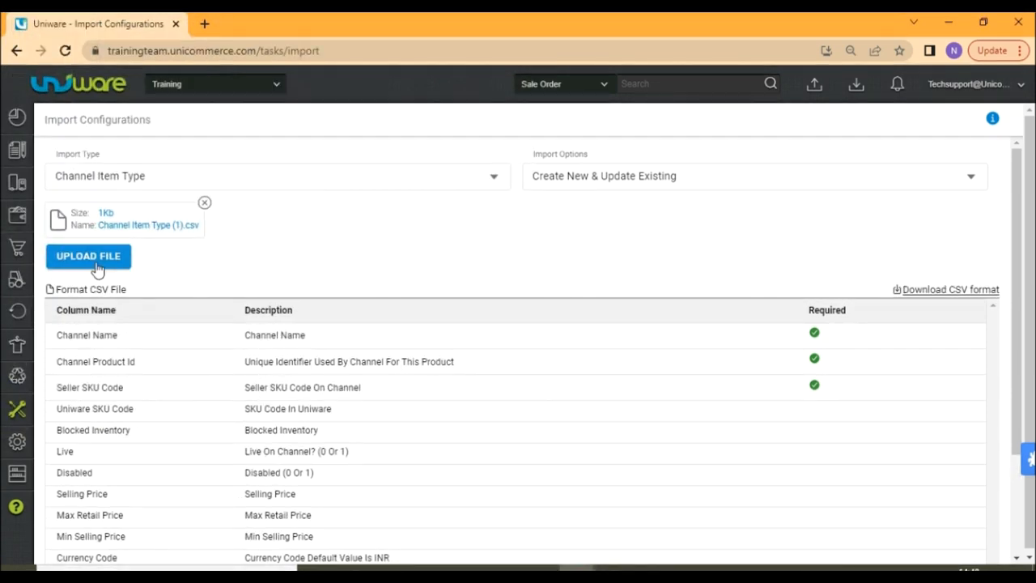
{"action": "left_click", "coordinate": [88, 255]}
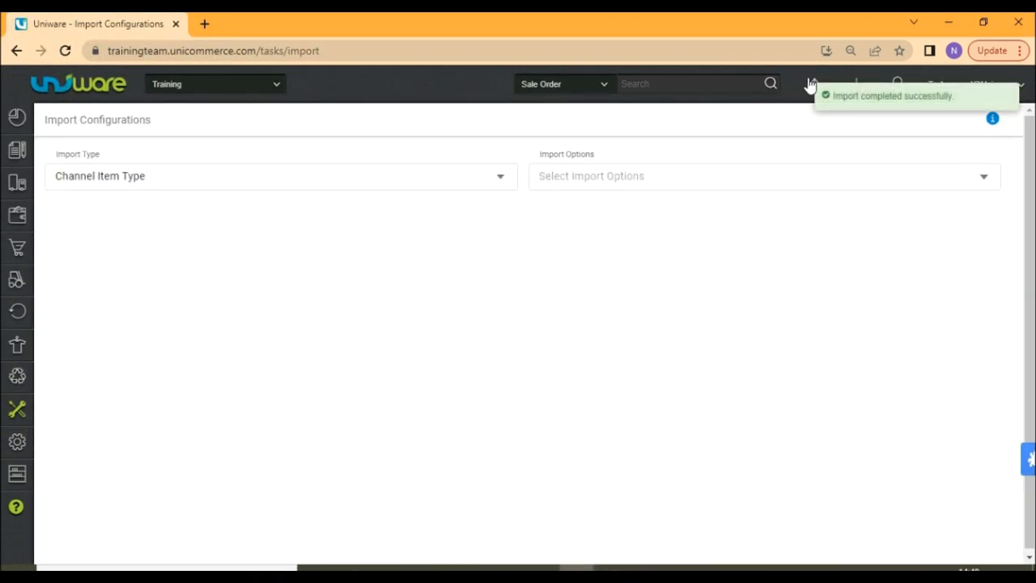
{"action": "left_click", "coordinate": [812, 84]}
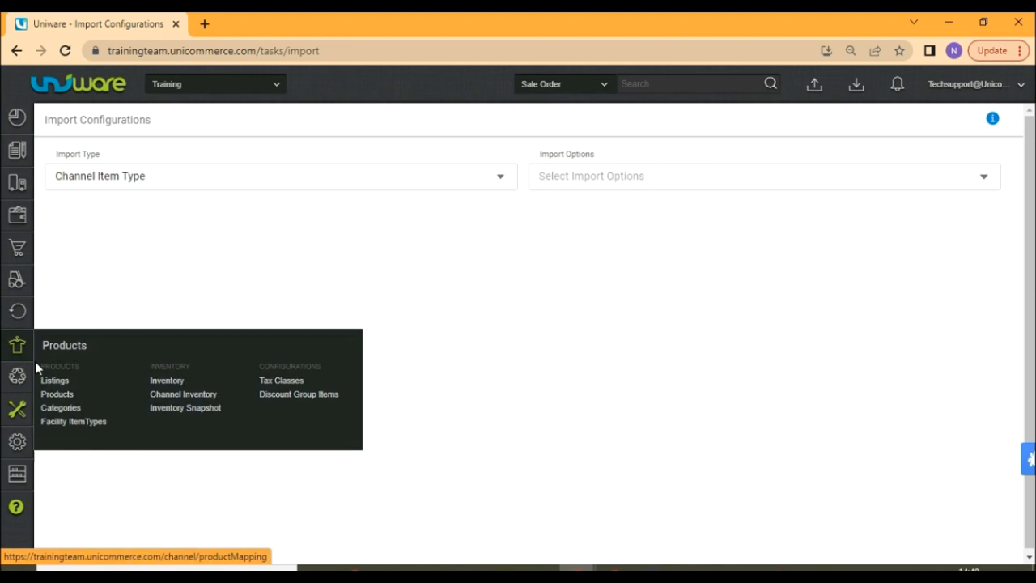
Open Listings and switch to the LINKED tab to review the new SKU mappings
{"action": "left_click", "coordinate": [54, 379]}
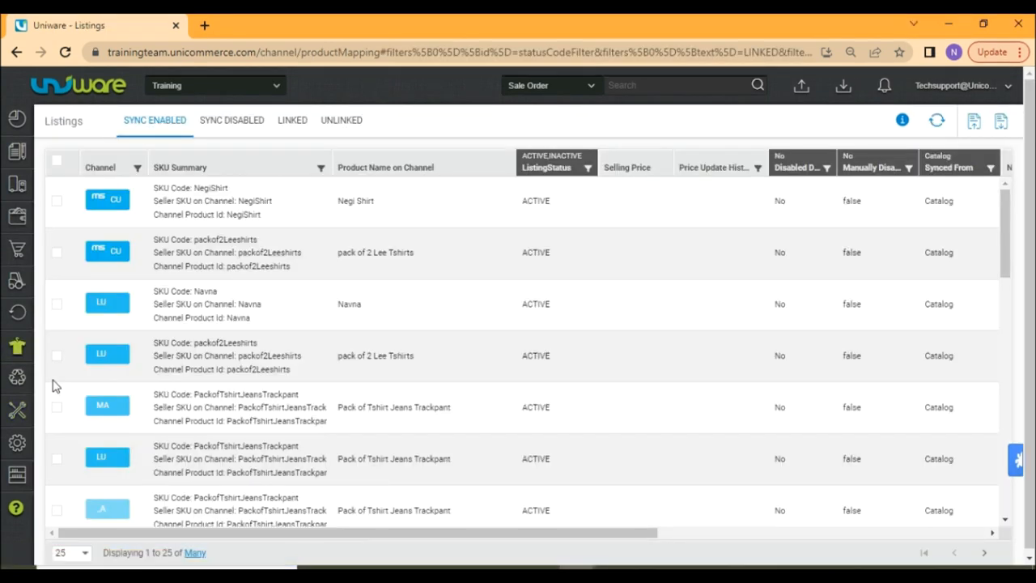
{"action": "left_click", "coordinate": [292, 120]}
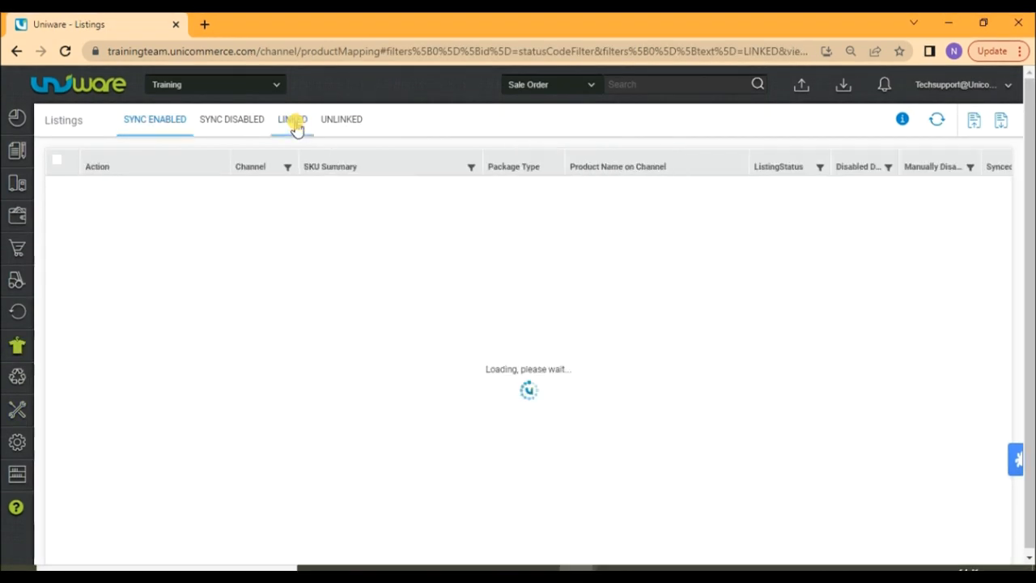